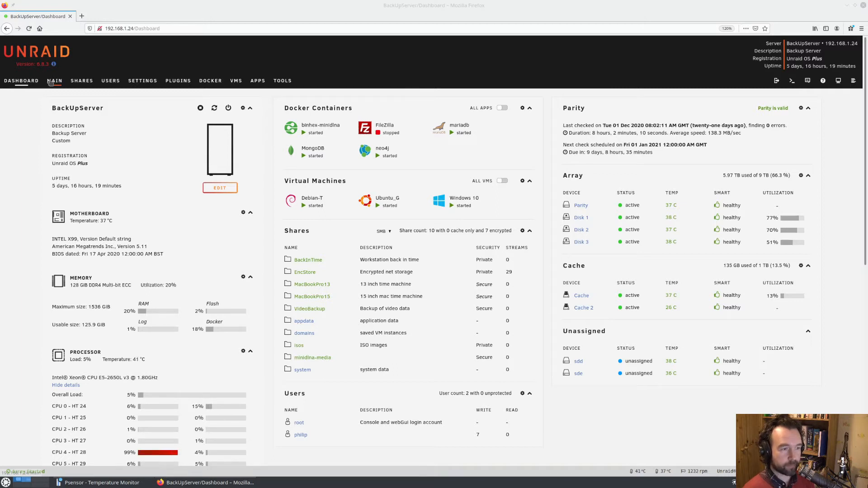
# Switch to the Main page listing array, cache, boot and unassigned disks.
pyautogui.click(54, 81)
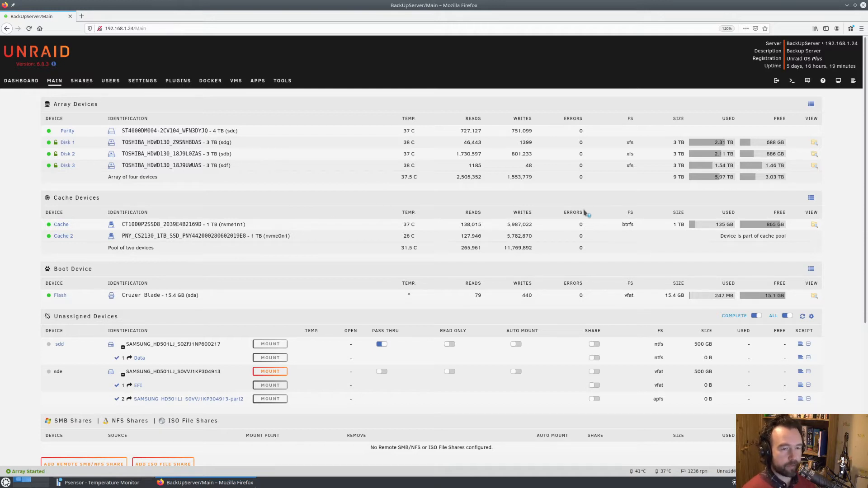
pyautogui.moveTo(275, 230)
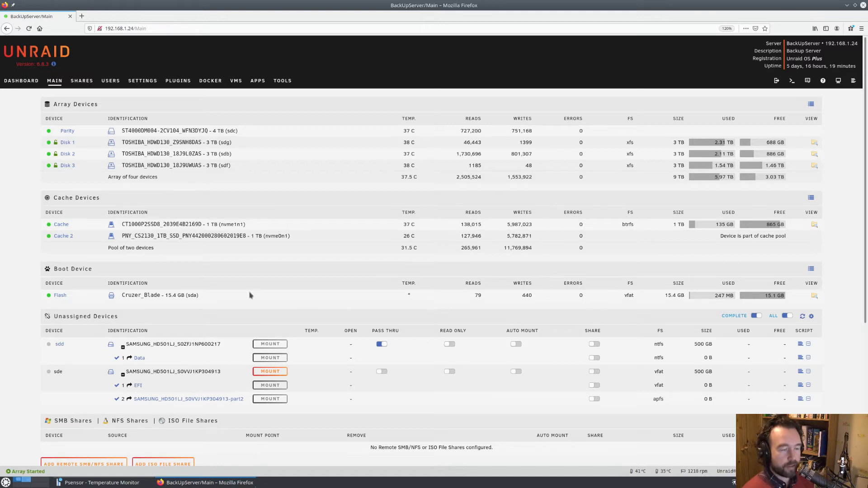
pyautogui.scroll(-3)
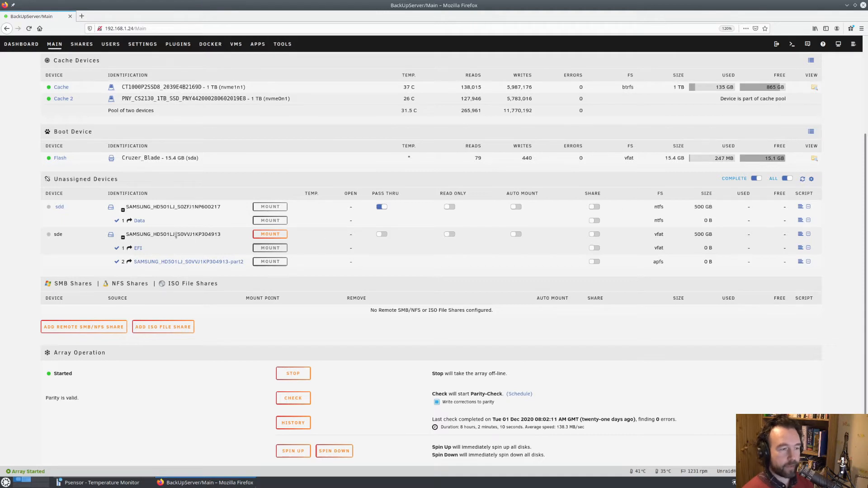
pyautogui.moveTo(144, 234)
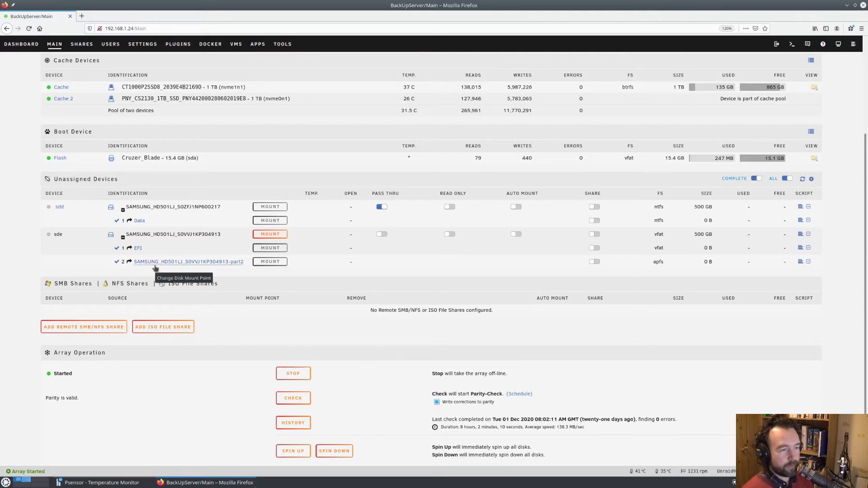
pyautogui.moveTo(94, 220)
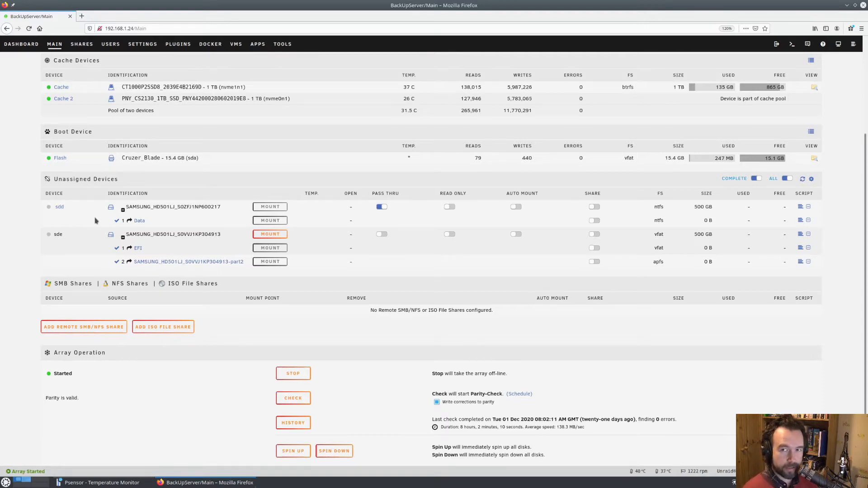
pyautogui.moveTo(98, 200)
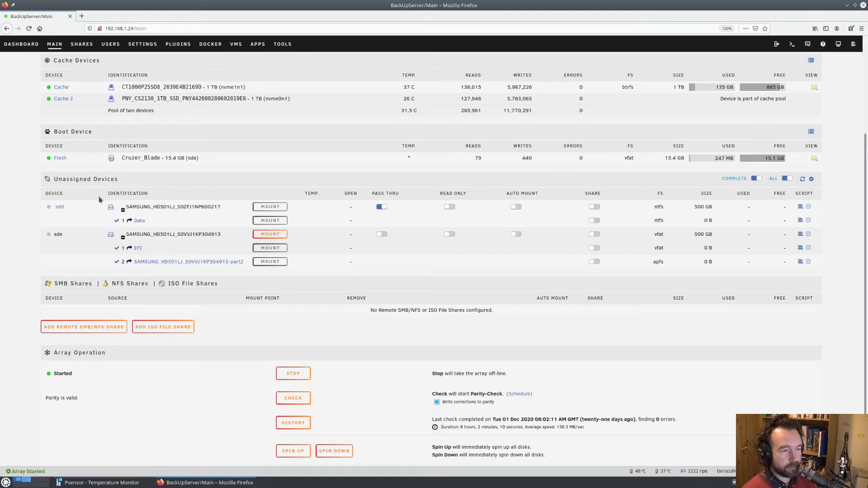
pyautogui.moveTo(194, 243)
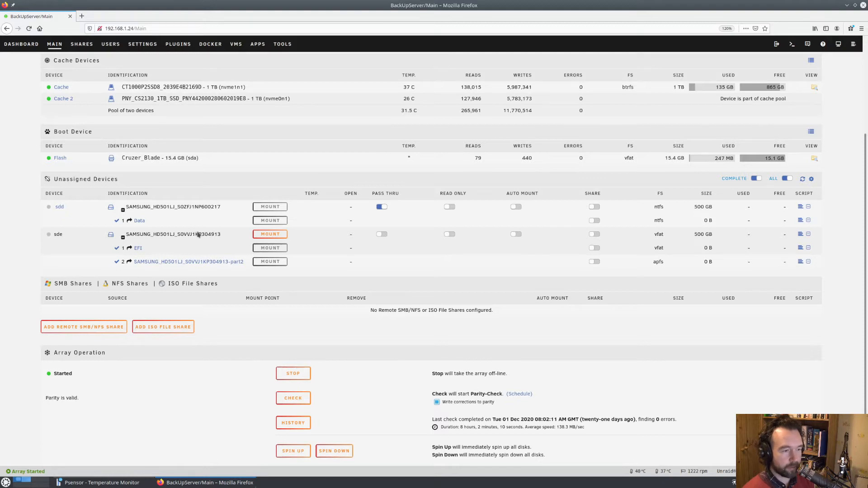
pyautogui.scroll(-3)
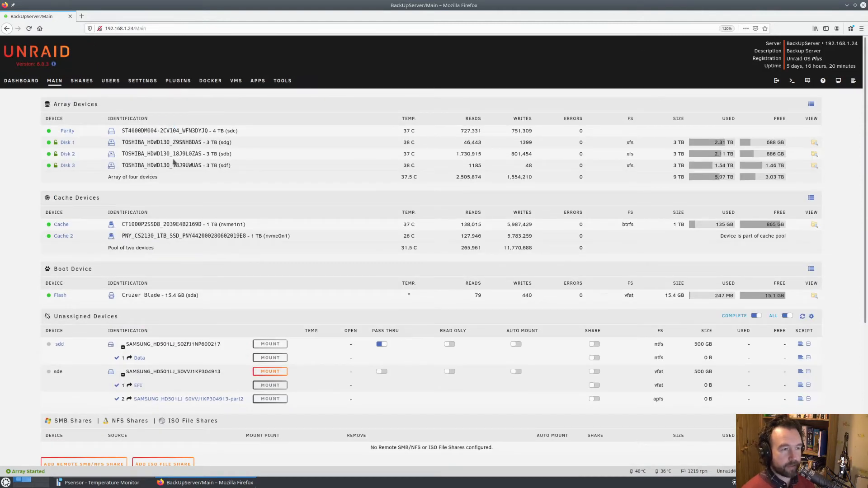
pyautogui.moveTo(271, 150)
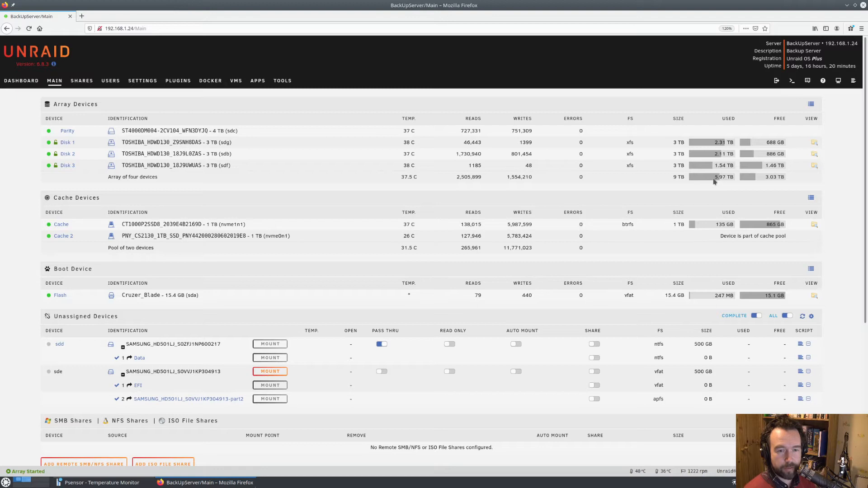
pyautogui.moveTo(775, 188)
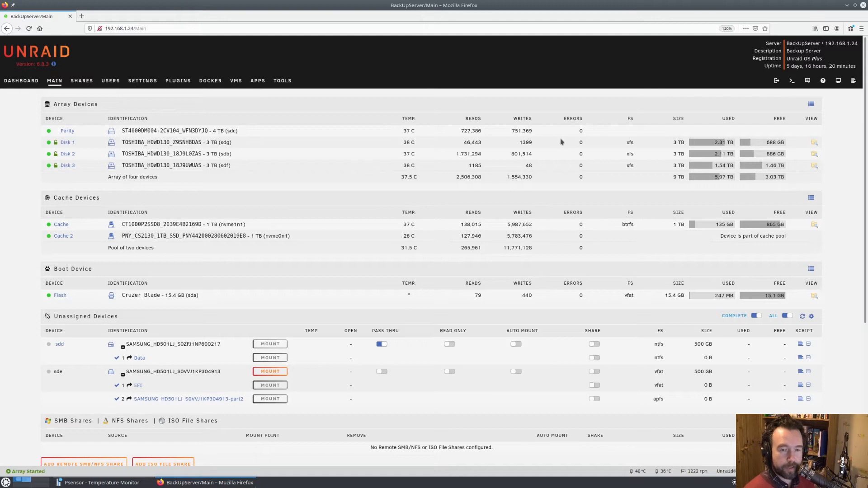
pyautogui.moveTo(551, 130)
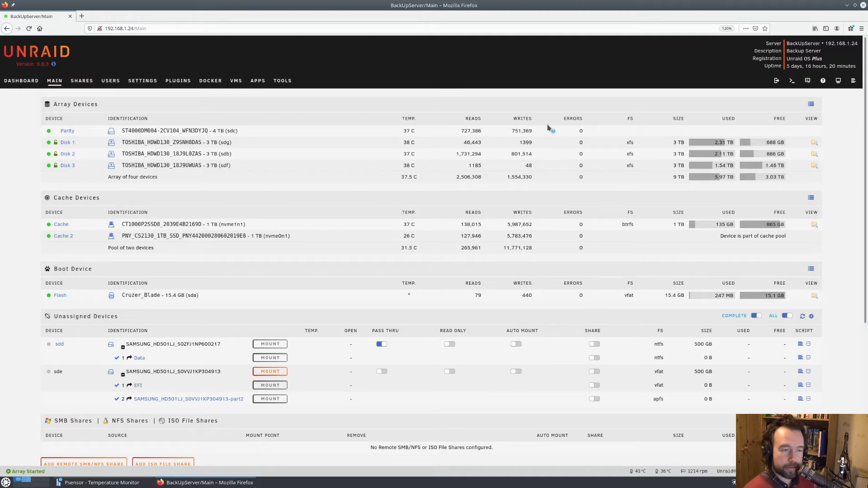
pyautogui.moveTo(343, 145)
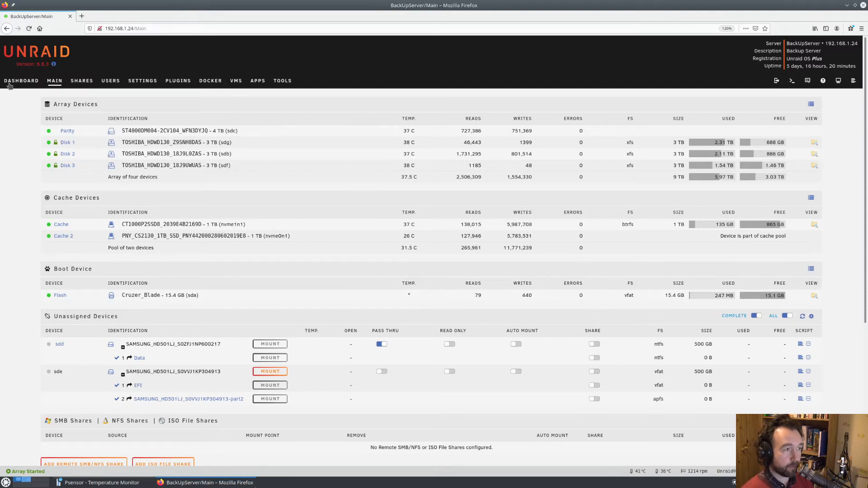
# Switch to the Dashboard summarising Docker containers, VMs, shares, users and array health.
pyautogui.click(21, 80)
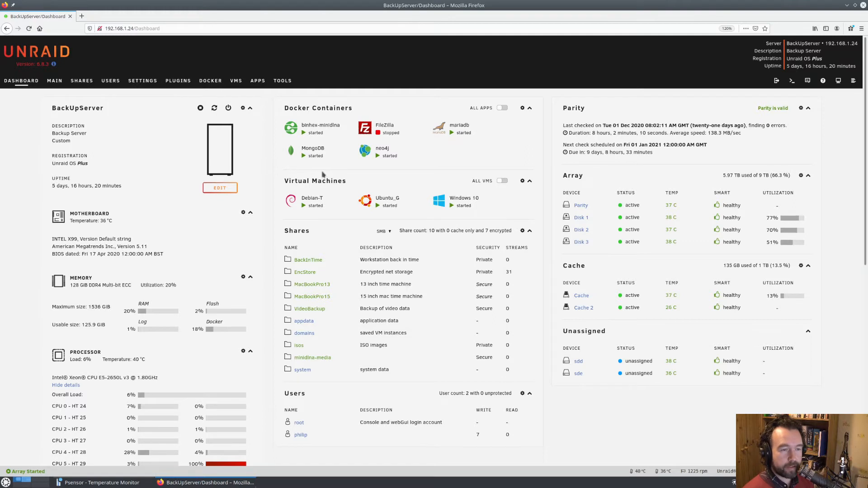
pyautogui.moveTo(396, 181)
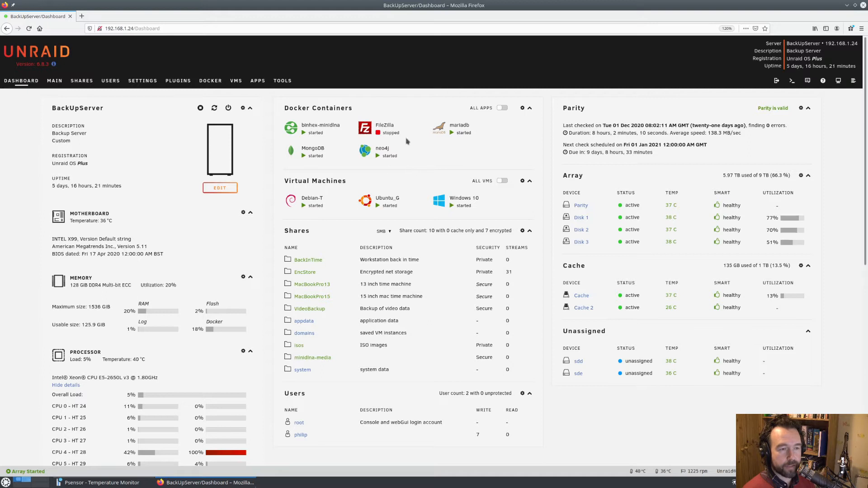
pyautogui.moveTo(440, 170)
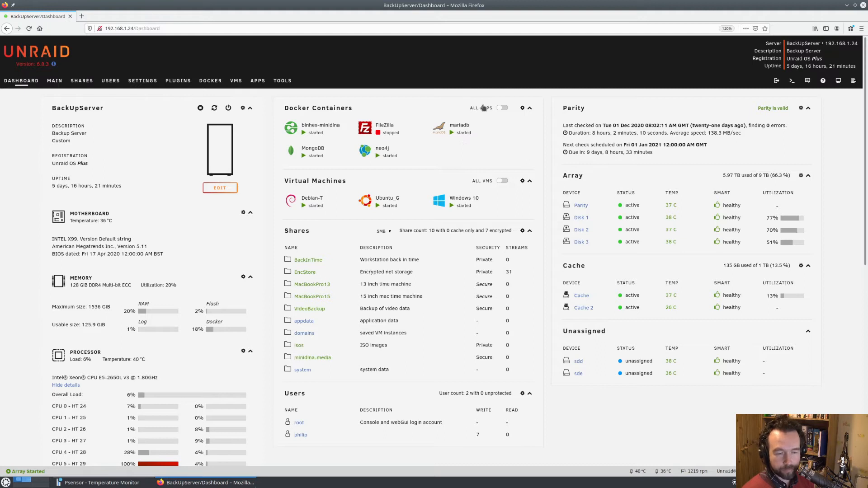
pyautogui.moveTo(462, 151)
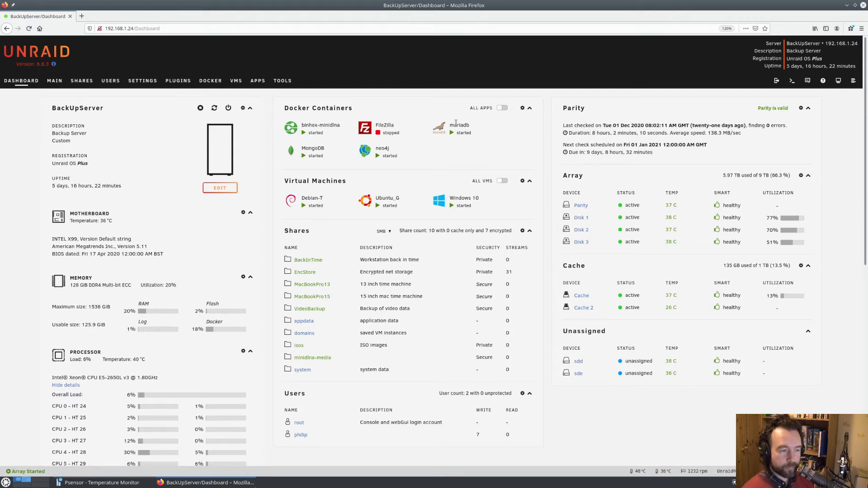
pyautogui.moveTo(411, 154)
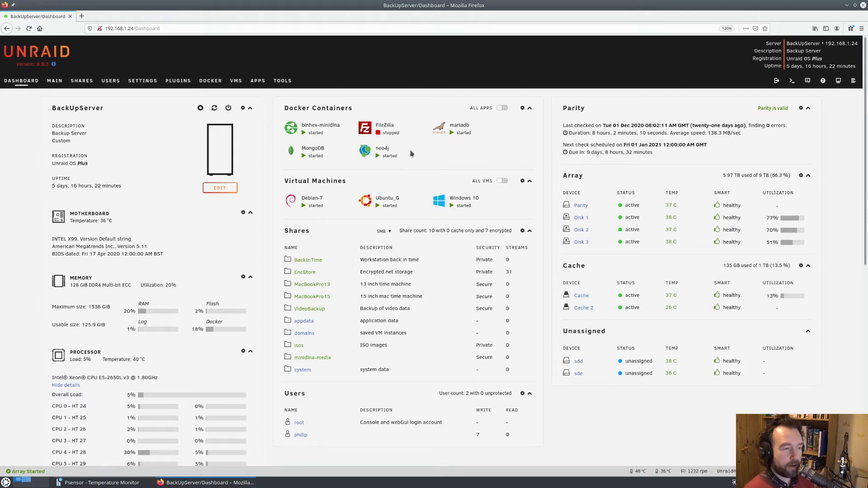
pyautogui.scroll(-3)
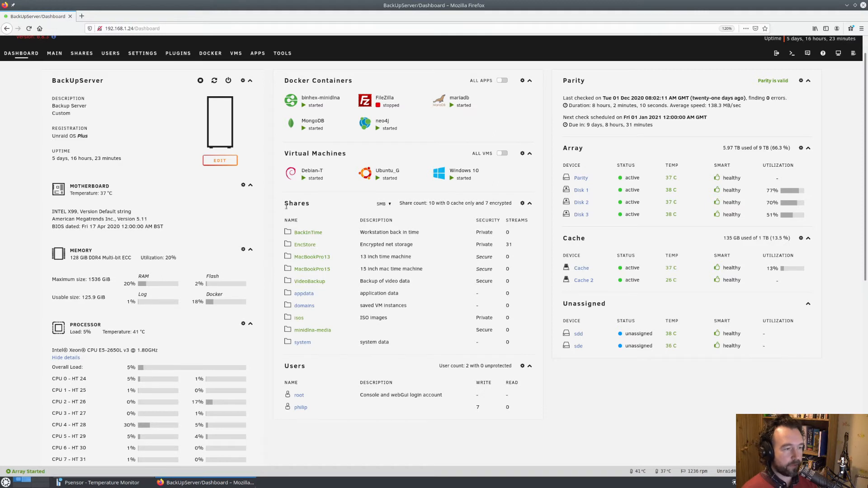
pyautogui.scroll(-3)
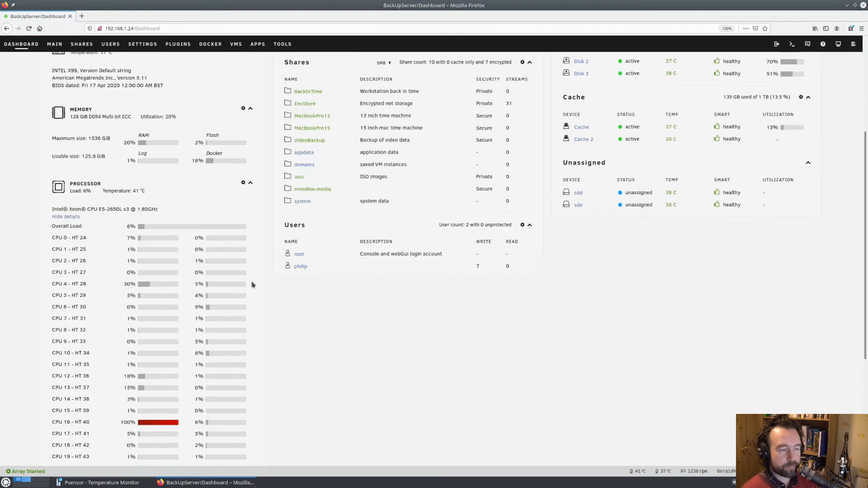
pyautogui.scroll(-3)
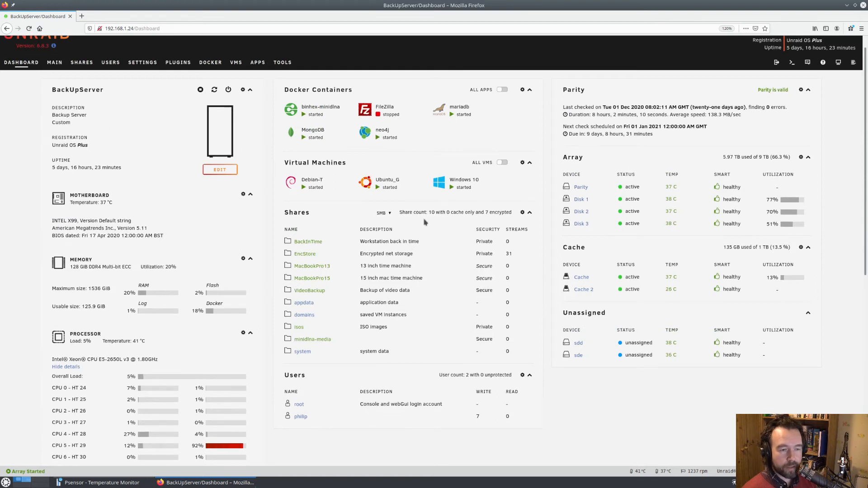
pyautogui.moveTo(418, 132)
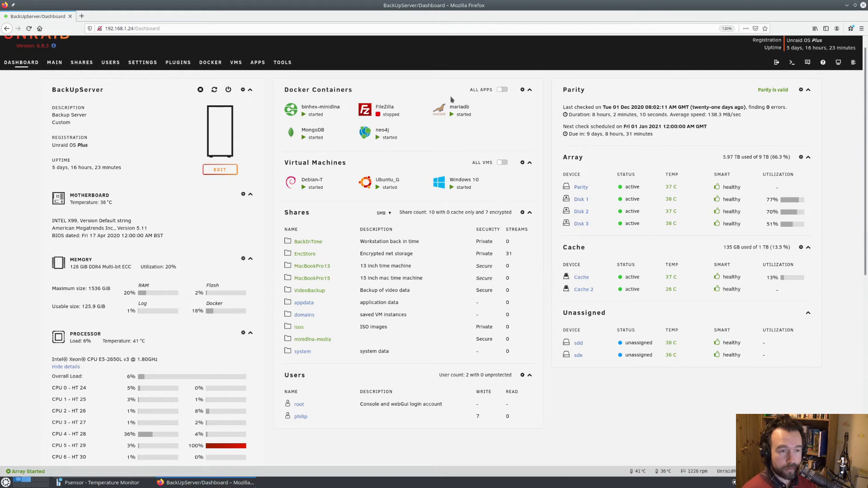
# Scroll the Dashboard, then switch to the Main page of array and cache devices.
pyautogui.scroll(-3)
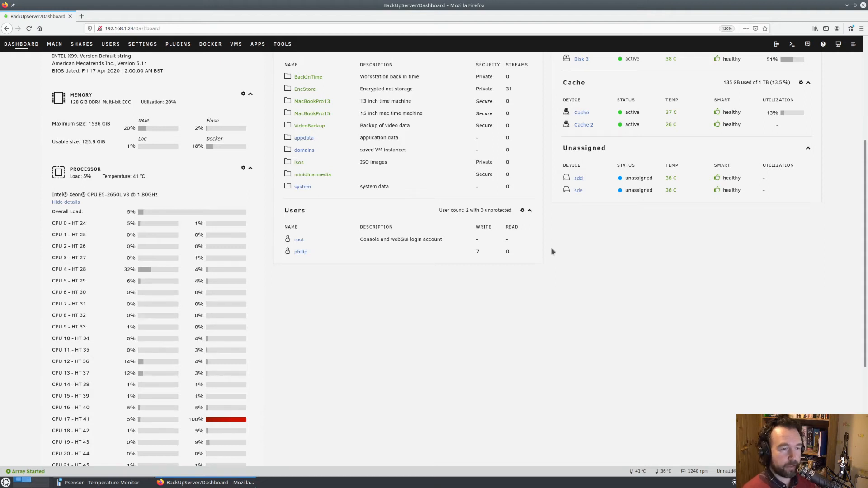
pyautogui.moveTo(293, 325)
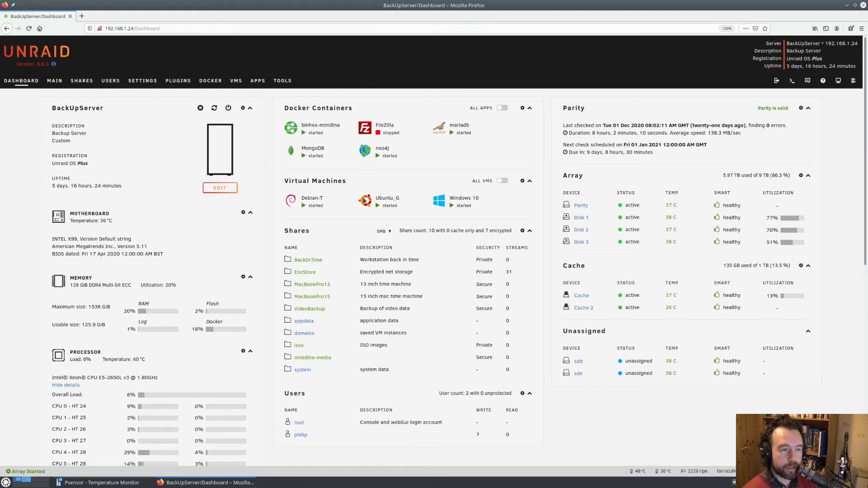
pyautogui.moveTo(369, 183)
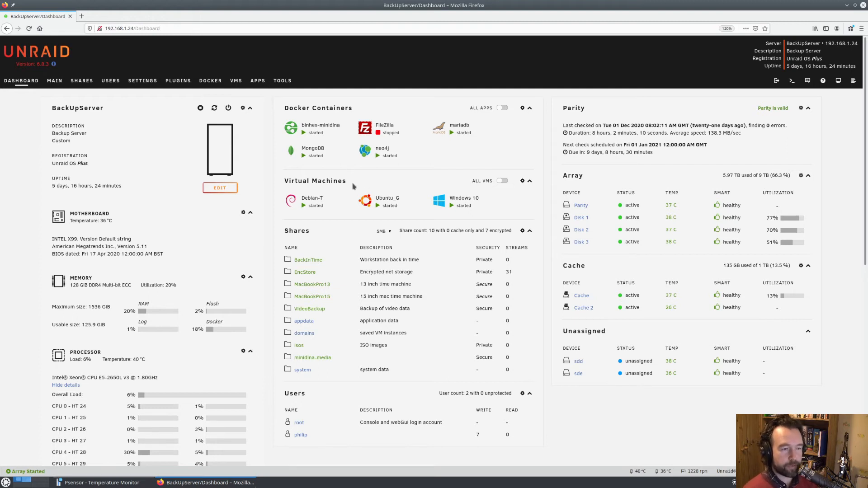
pyautogui.moveTo(486, 195)
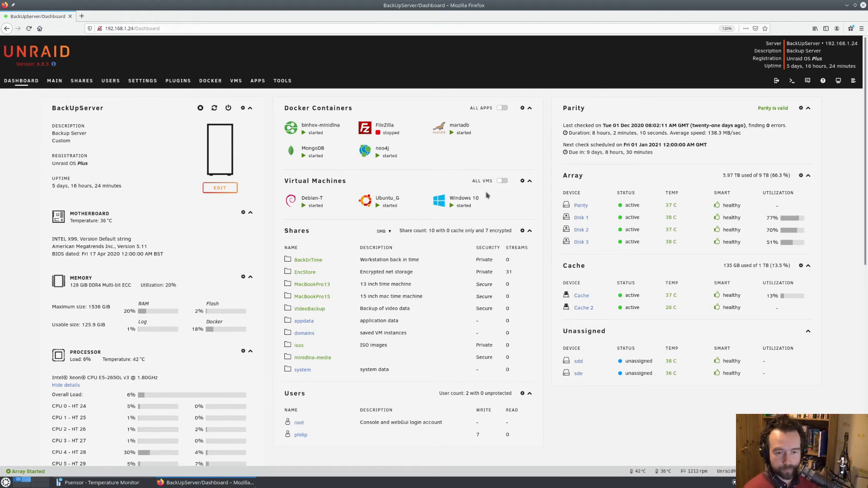
pyautogui.moveTo(594, 242)
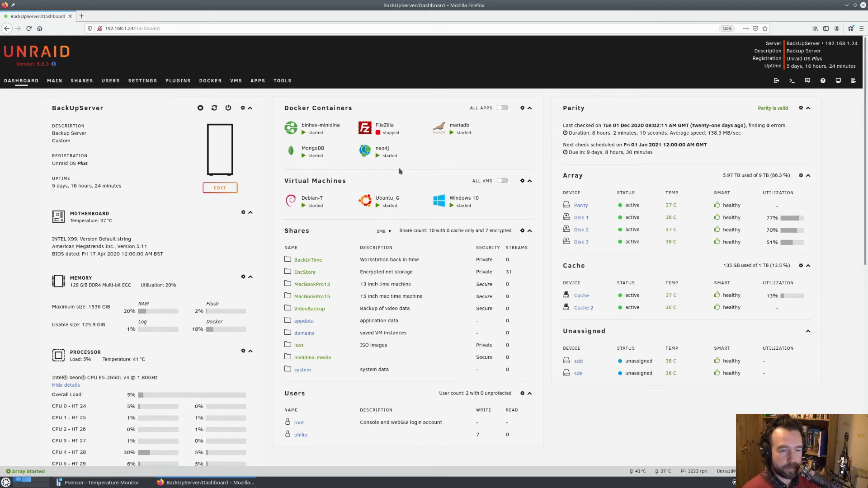
pyautogui.click(55, 80)
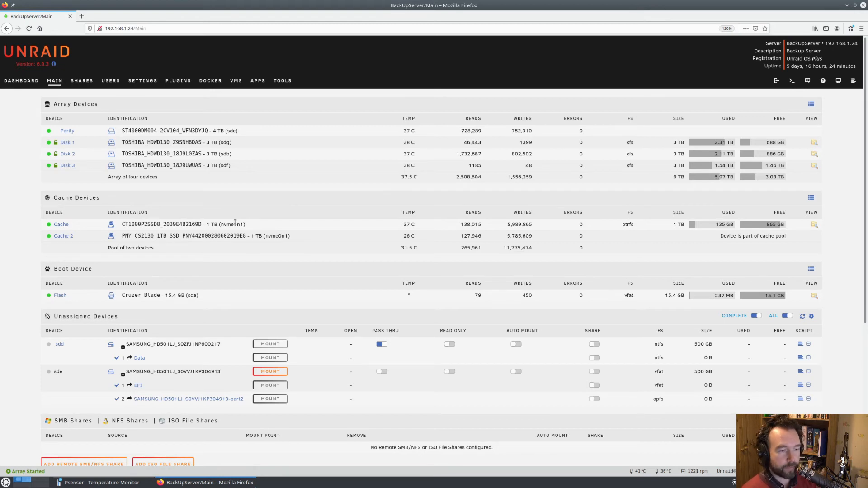
pyautogui.moveTo(254, 278)
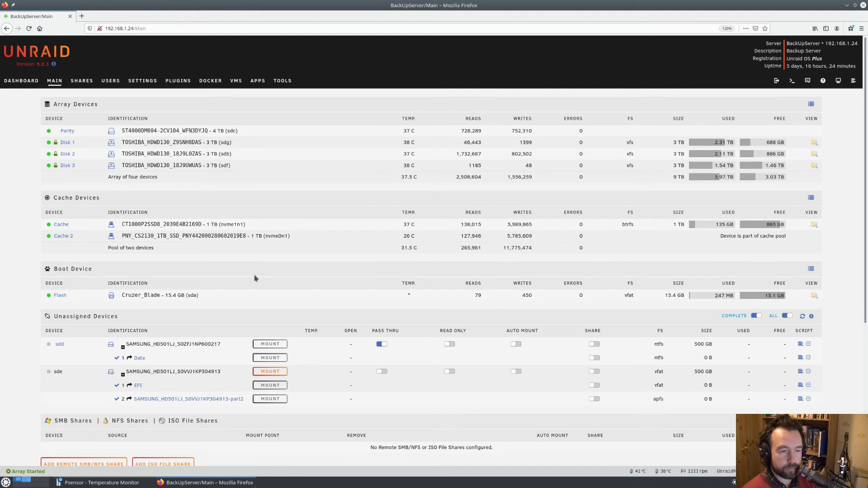
pyautogui.scroll(-3)
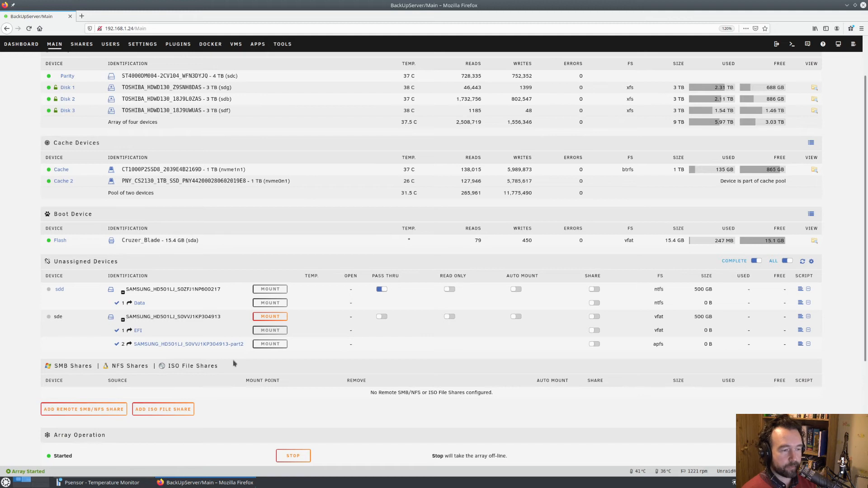
pyautogui.moveTo(232, 364)
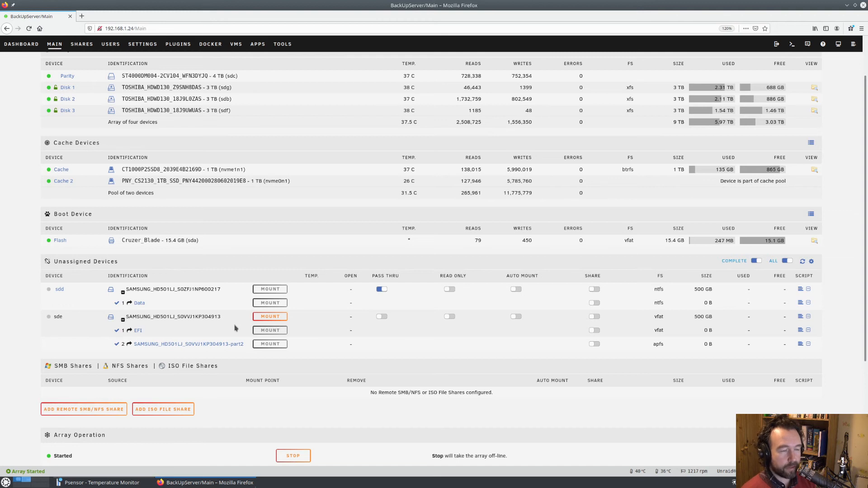
pyautogui.scroll(-3)
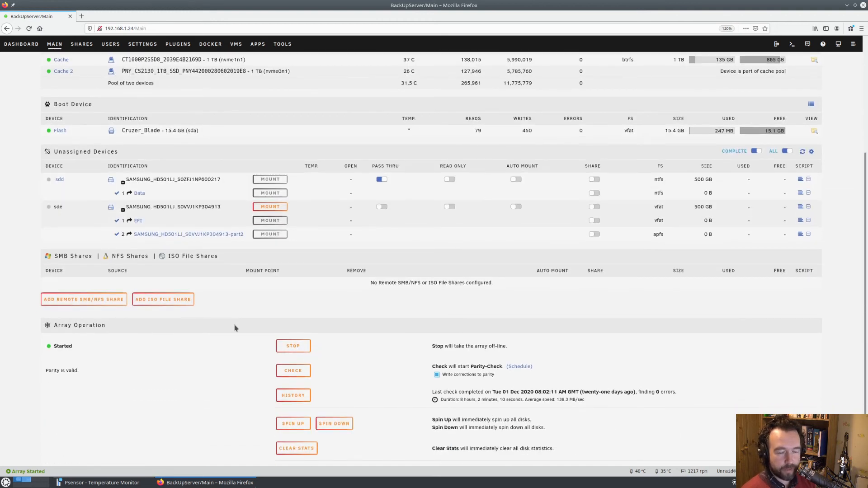
pyautogui.scroll(3)
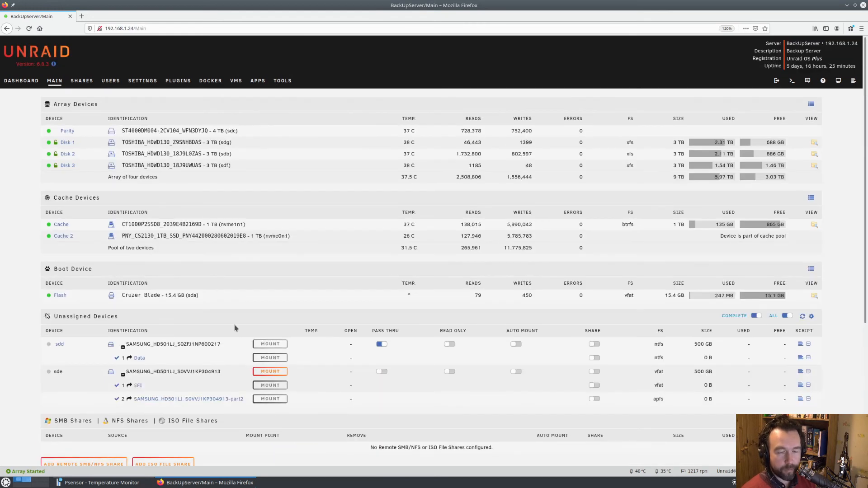
pyautogui.moveTo(245, 317)
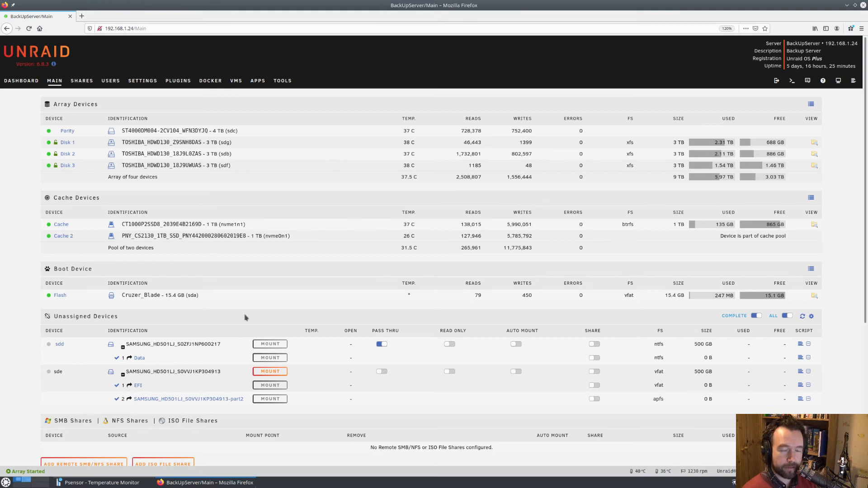
pyautogui.moveTo(266, 205)
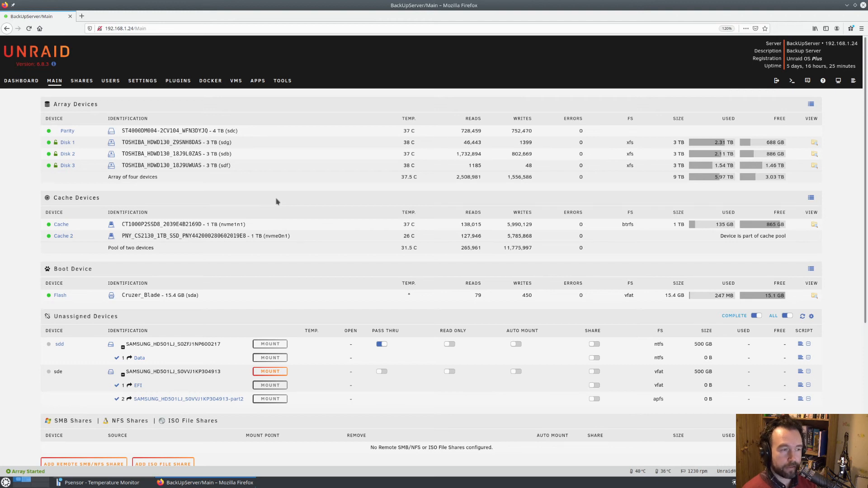
pyautogui.moveTo(188, 121)
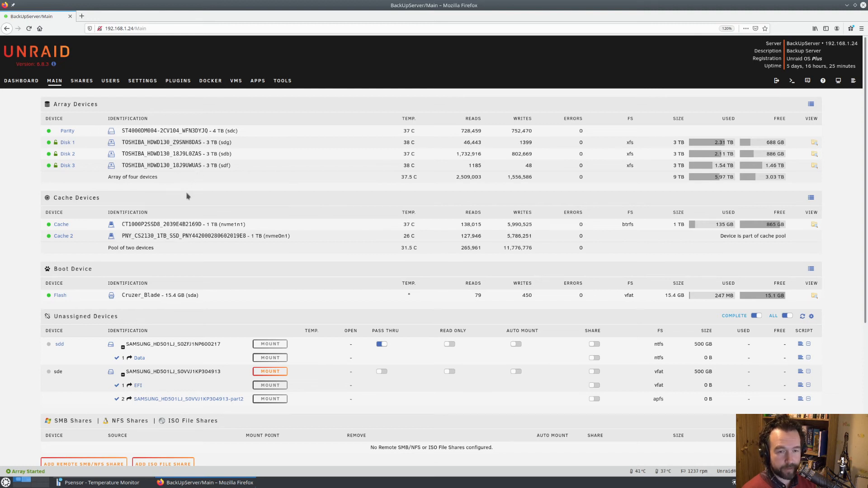
pyautogui.moveTo(194, 207)
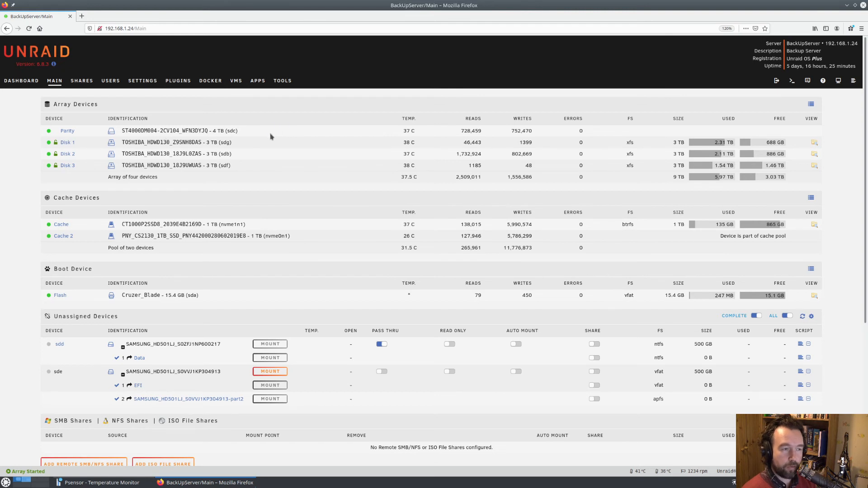
pyautogui.moveTo(243, 187)
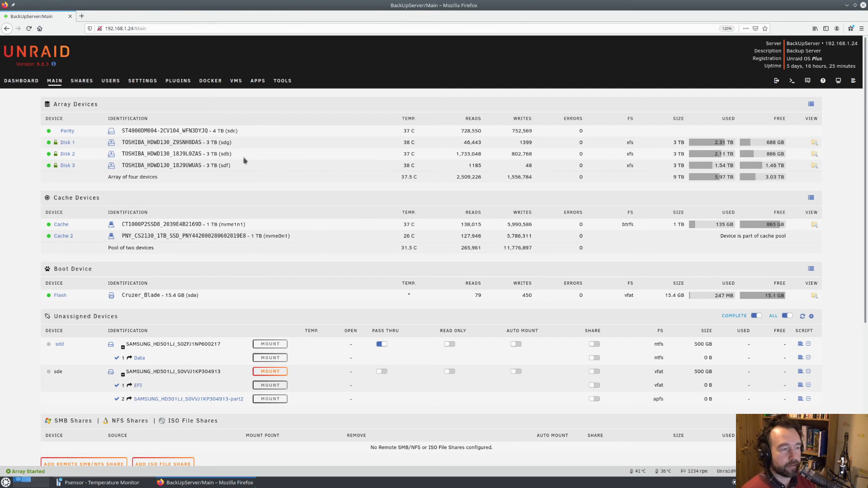
pyautogui.moveTo(214, 180)
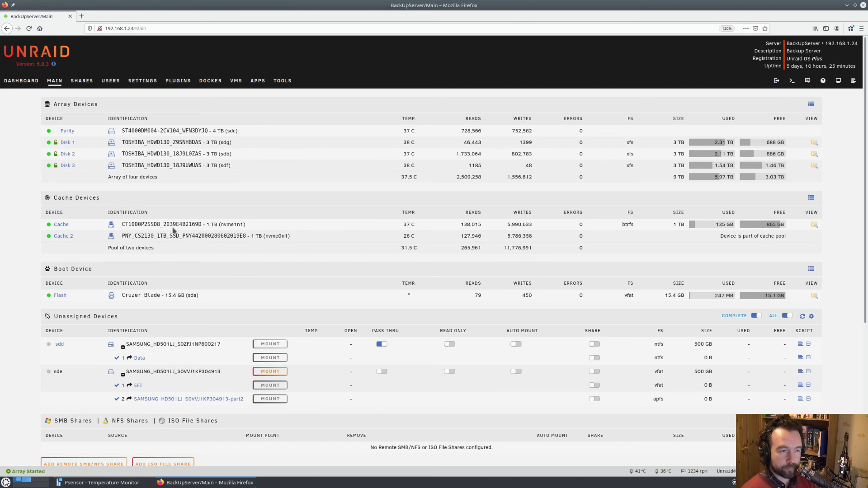
pyautogui.moveTo(34, 95)
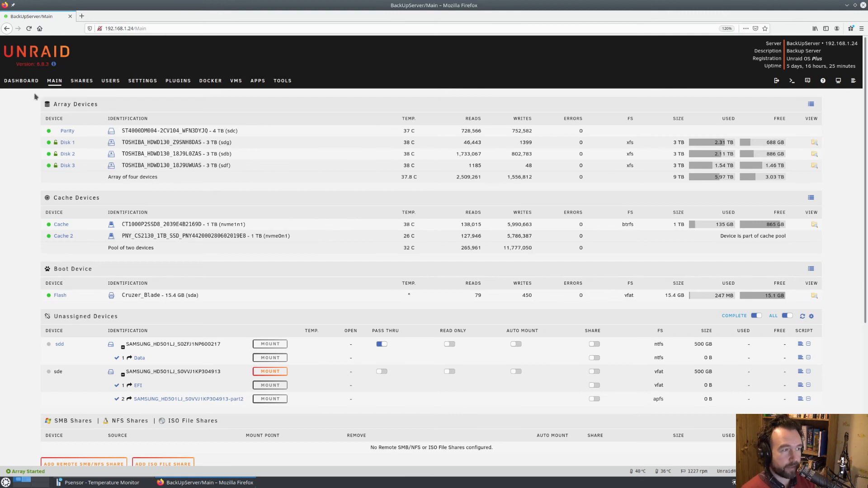
# Switch back to the Dashboard showing valid parity and healthy disks.
pyautogui.click(22, 81)
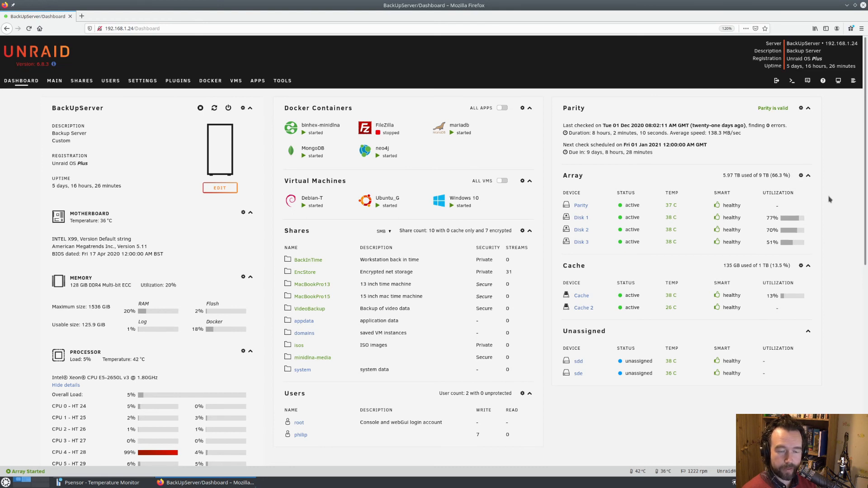
pyautogui.moveTo(498, 173)
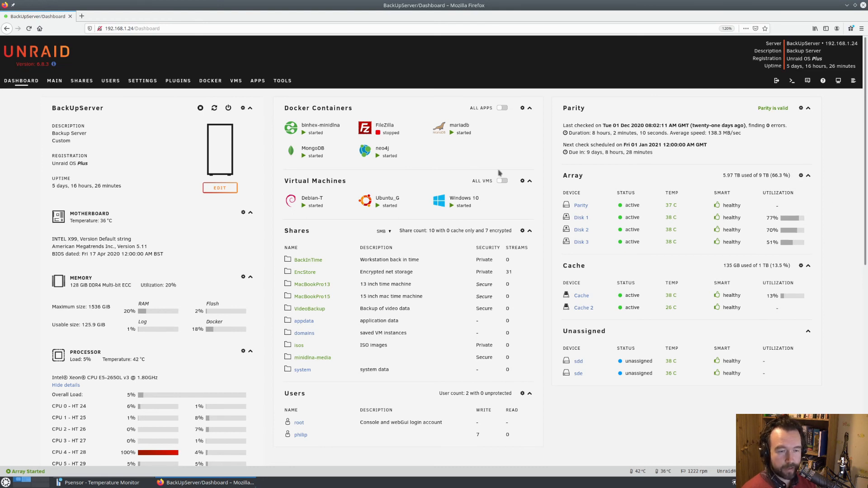
pyautogui.scroll(-3)
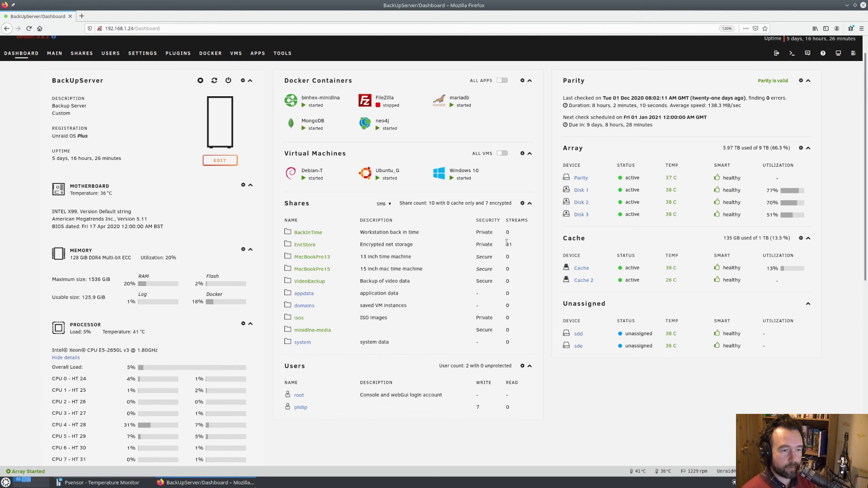
pyautogui.moveTo(201, 252)
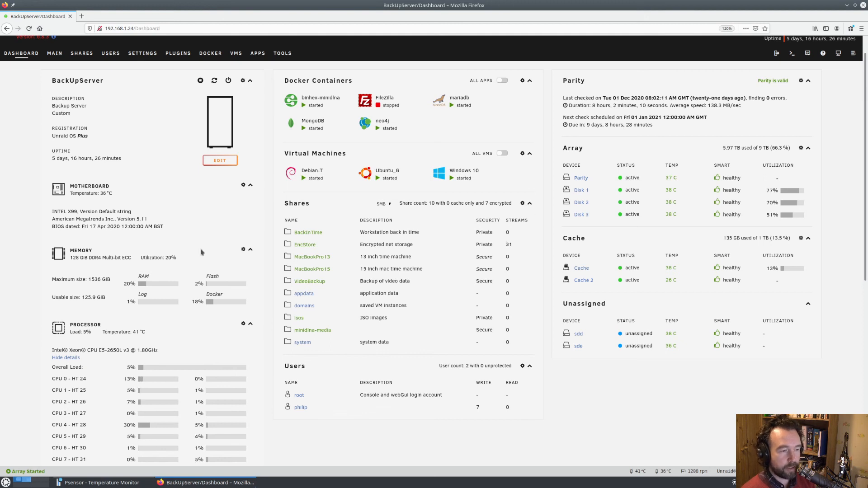
pyautogui.scroll(-3)
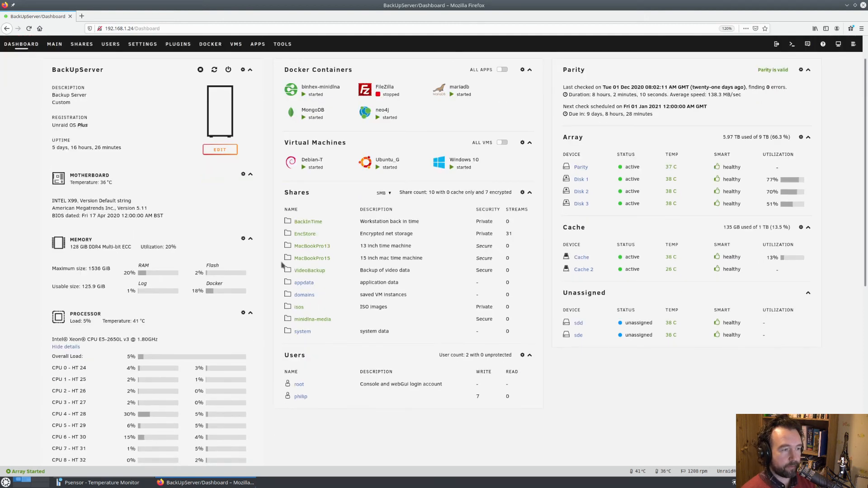
pyautogui.scroll(-3)
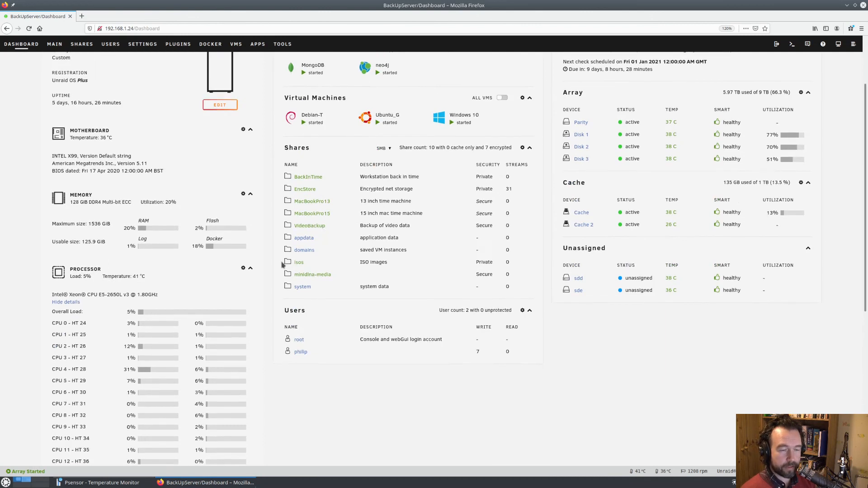
pyautogui.scroll(-3)
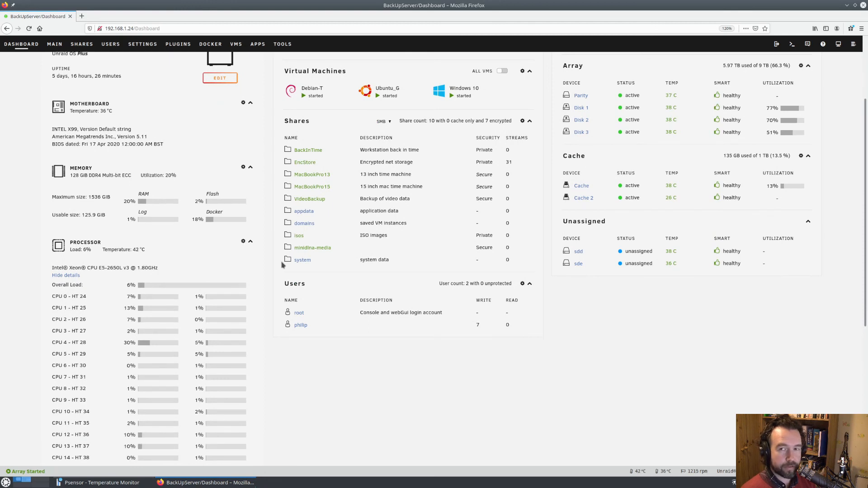